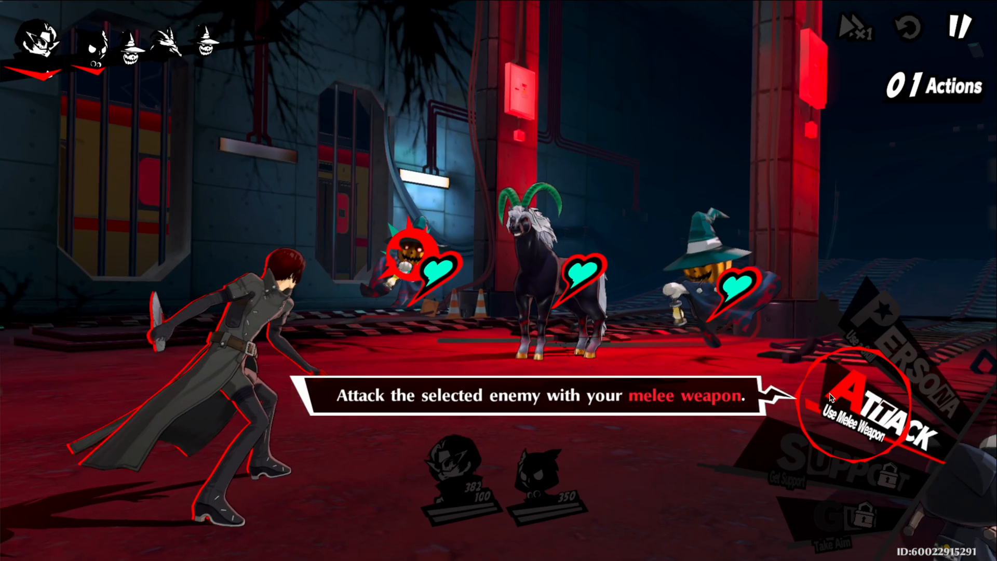
# - Strike the targeted enemy with the ATTACK (Use Melee Weapon) command
pyautogui.click(866, 404)
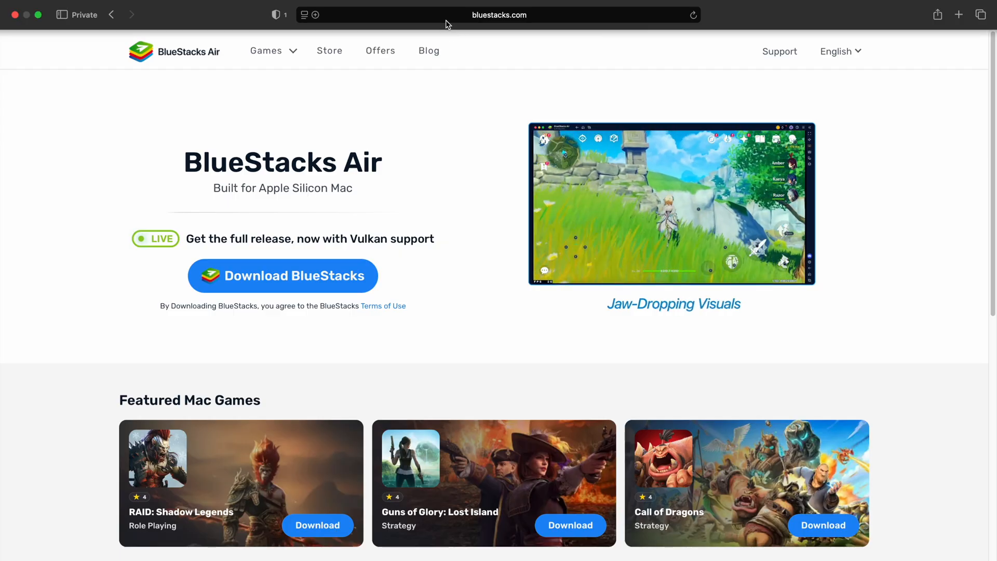
pyautogui.moveTo(500, 274)
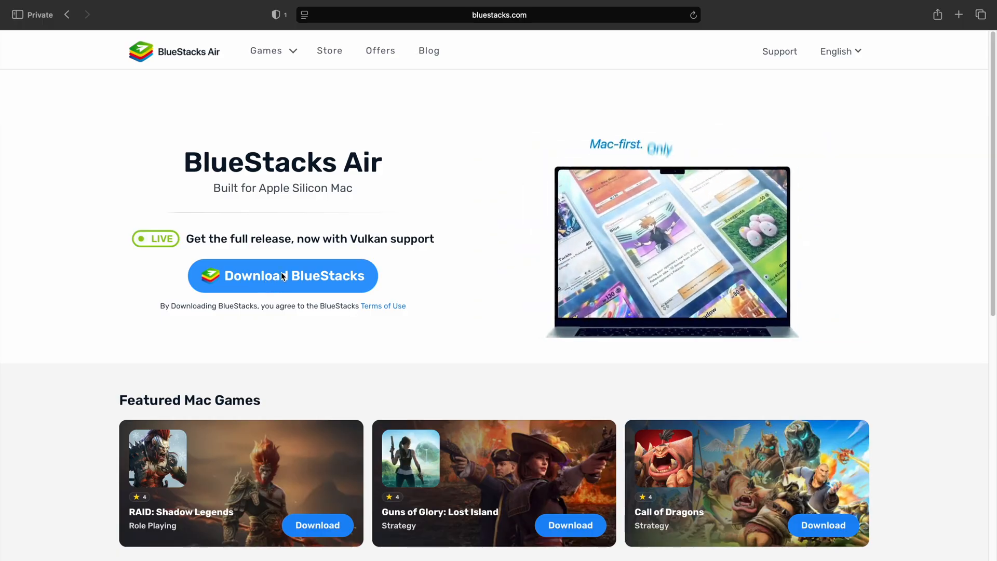
# - Download the BlueStacks Air installer from bluestacks.com
pyautogui.click(281, 275)
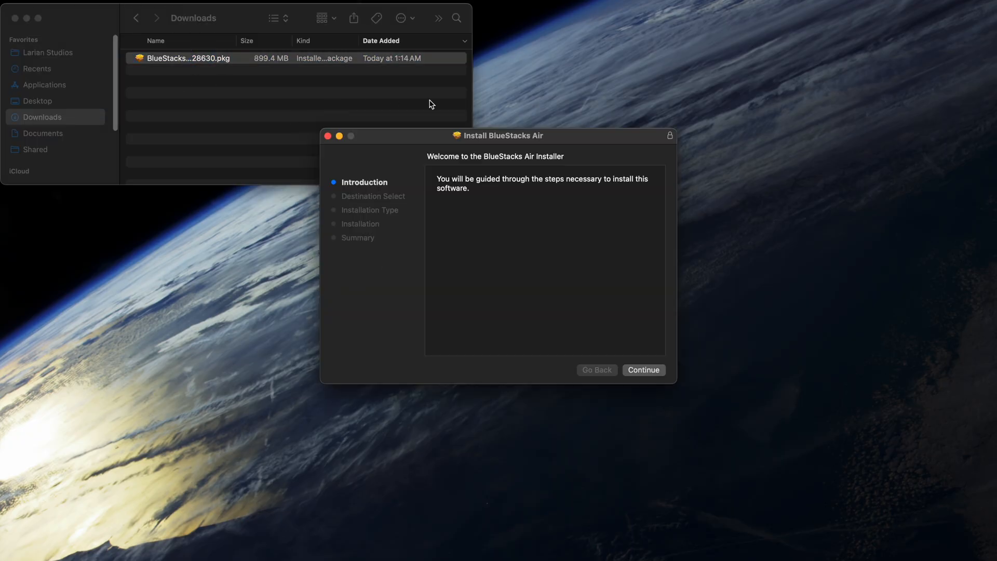
# - Run the standard BlueStacks Air installation on Macintosh HD, authorize it, and trash the installer package
pyautogui.click(643, 369)
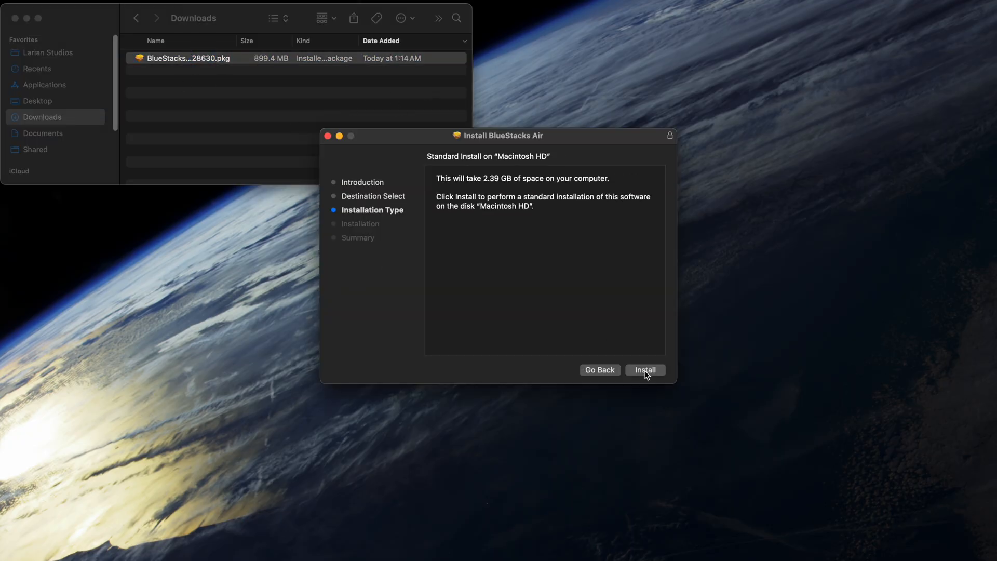
pyautogui.click(644, 370)
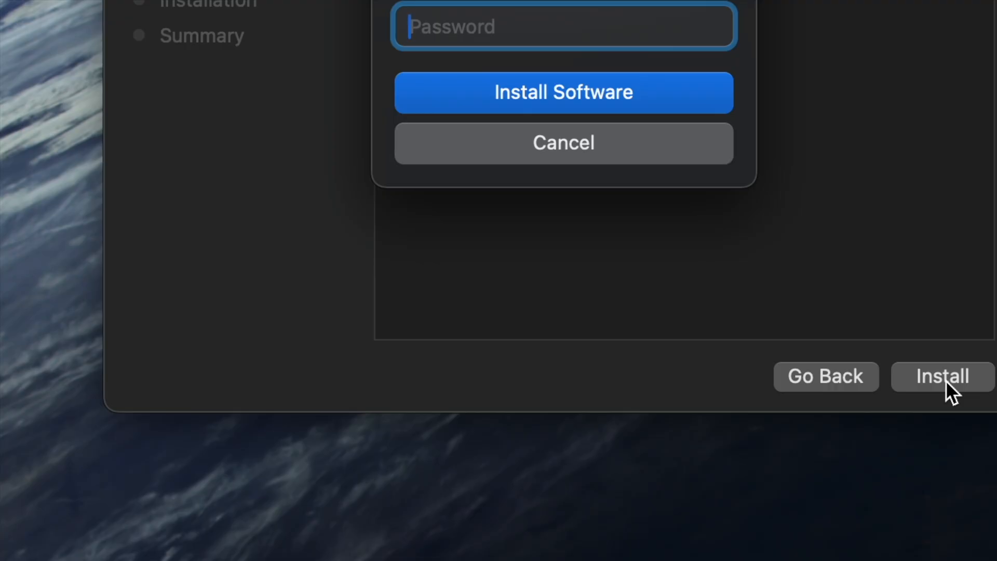
pyautogui.click(562, 92)
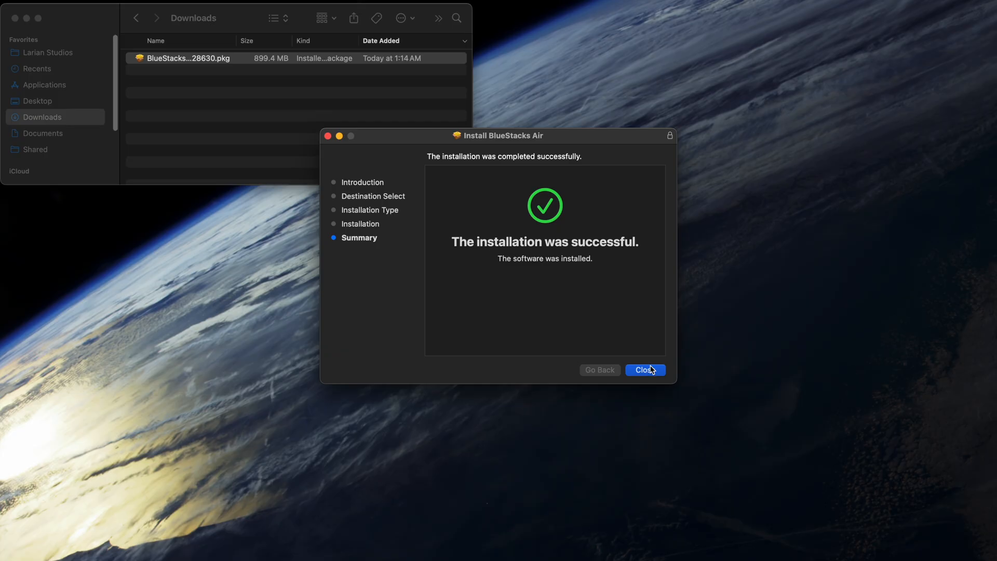
pyautogui.click(643, 370)
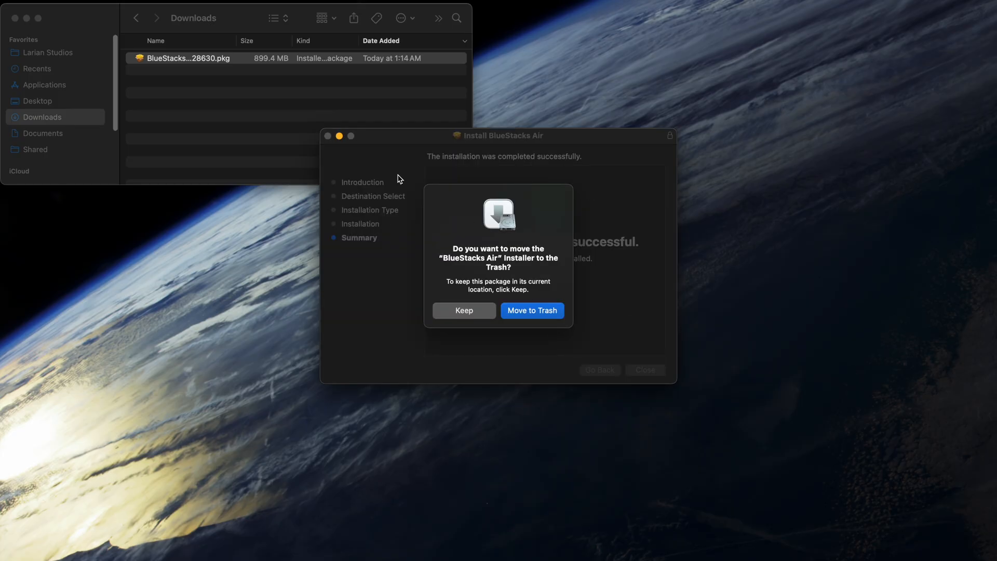
pyautogui.moveTo(525, 173)
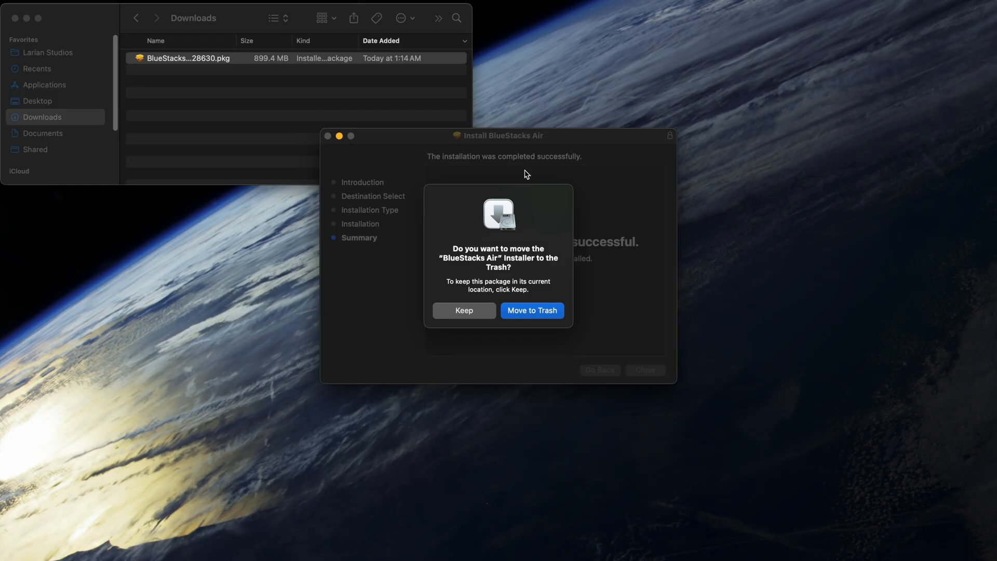
pyautogui.click(532, 310)
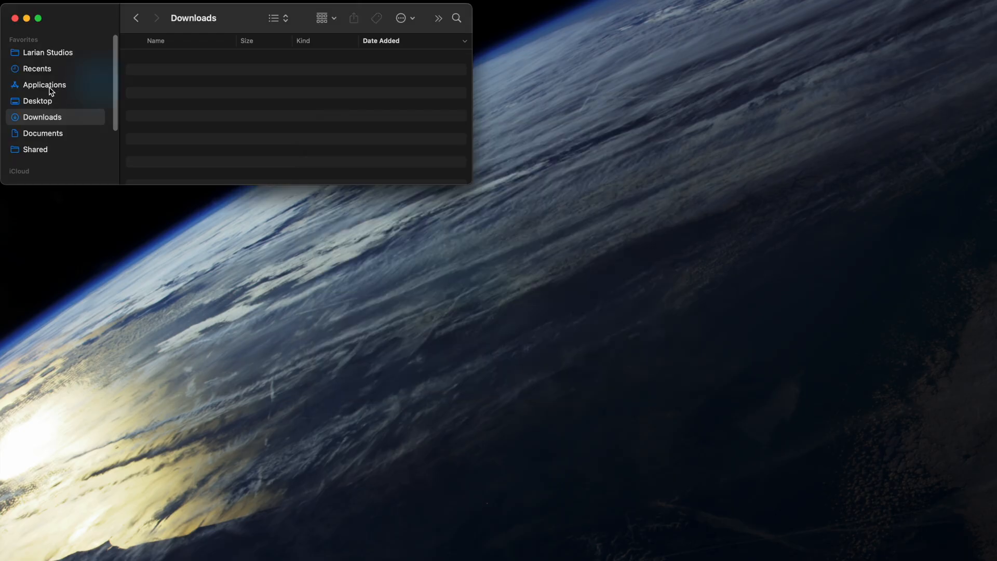
# - Launch BlueStacks Air from the Applications folder
pyautogui.click(43, 84)
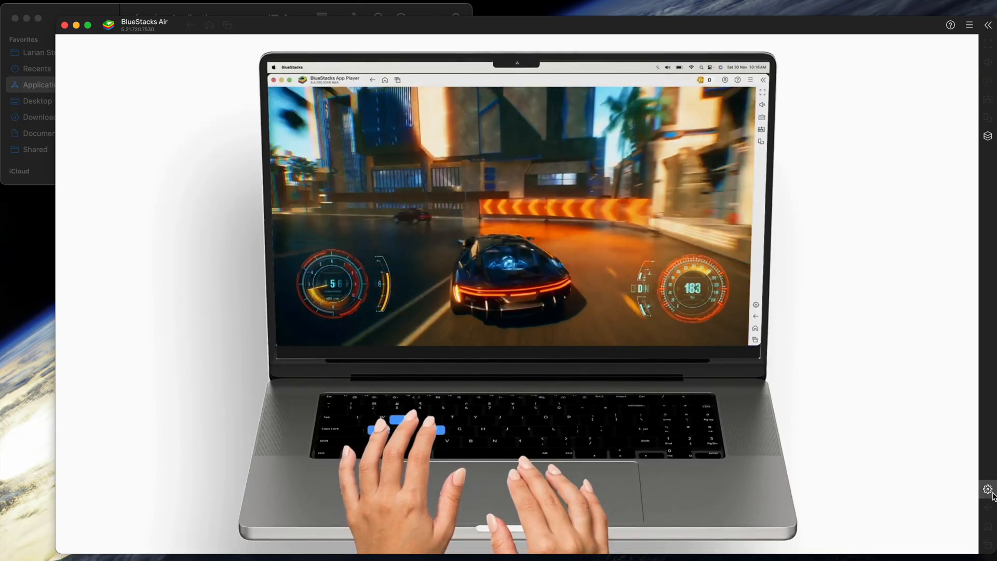
# - Raise Performance memory allocation to High (8 GB), save, and restart the emulator
pyautogui.click(987, 489)
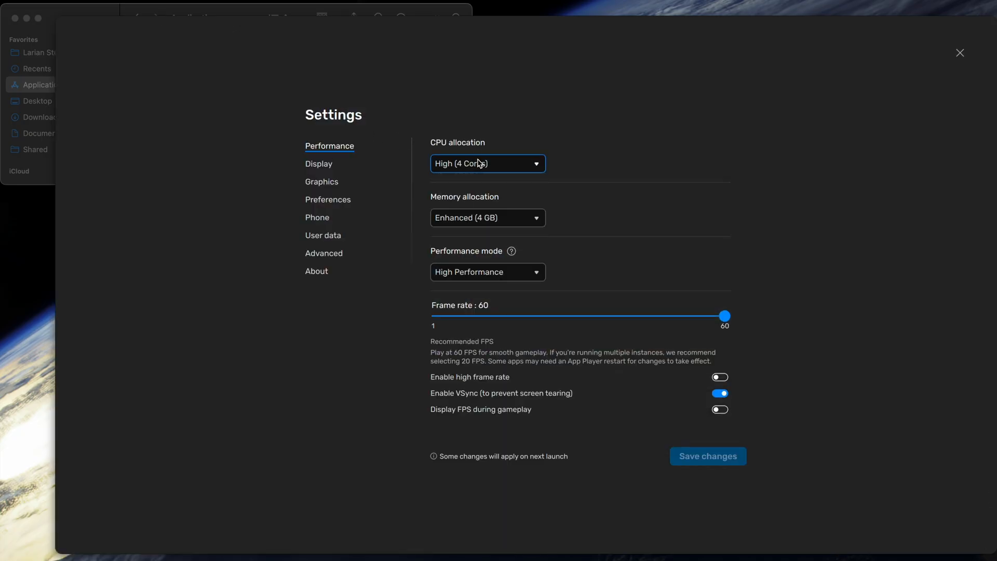
pyautogui.click(487, 217)
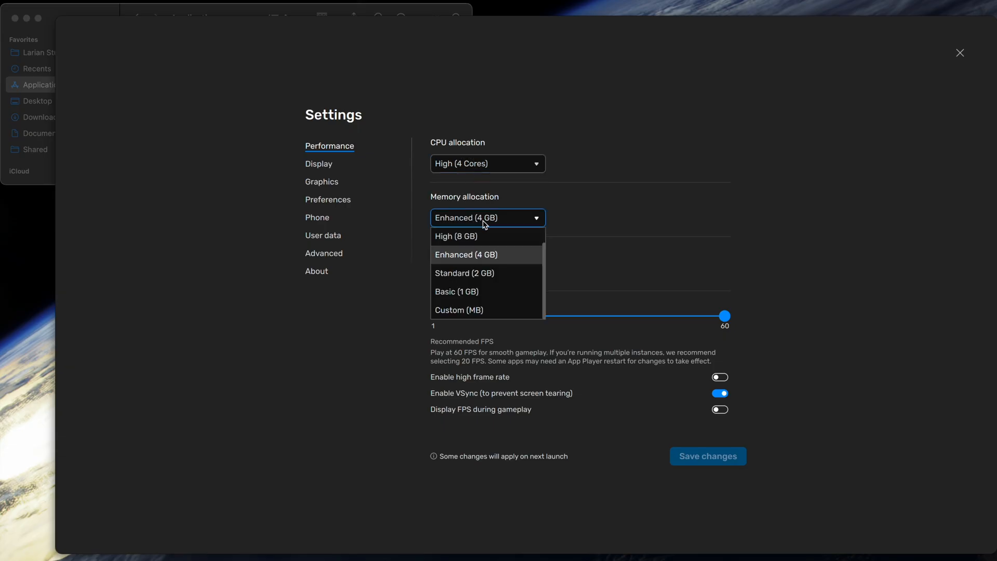
pyautogui.click(456, 235)
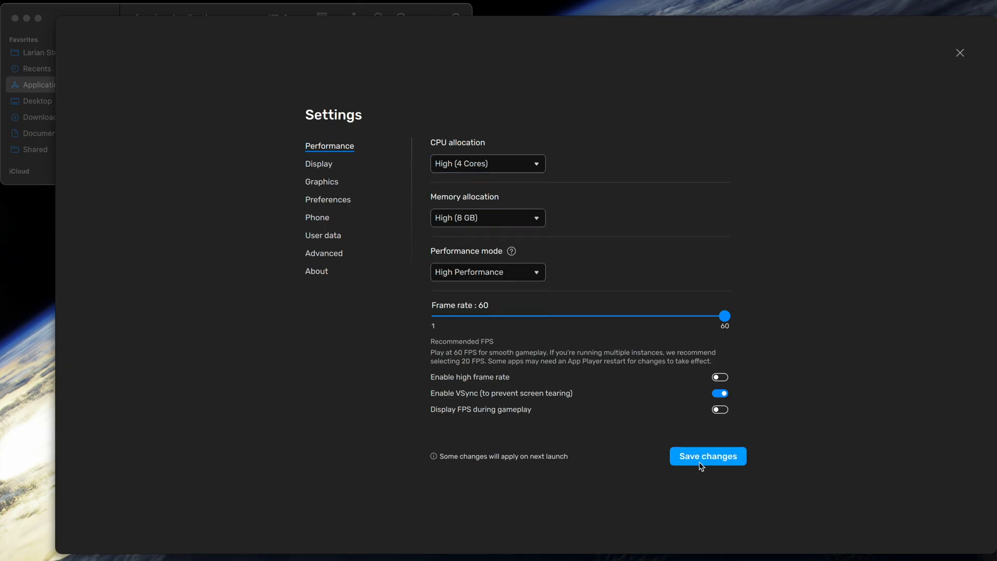
pyautogui.click(707, 455)
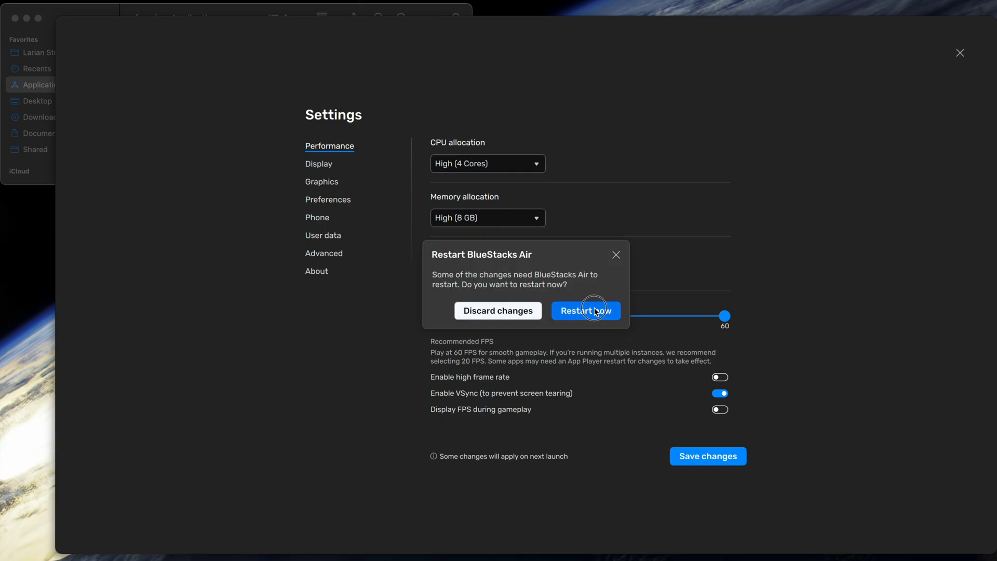
pyautogui.click(584, 310)
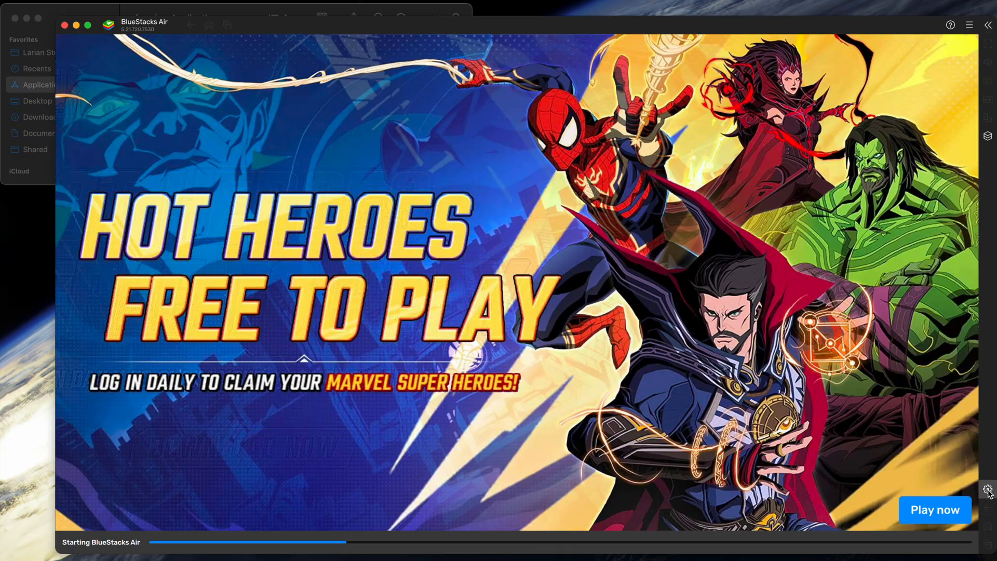
pyautogui.moveTo(986, 489)
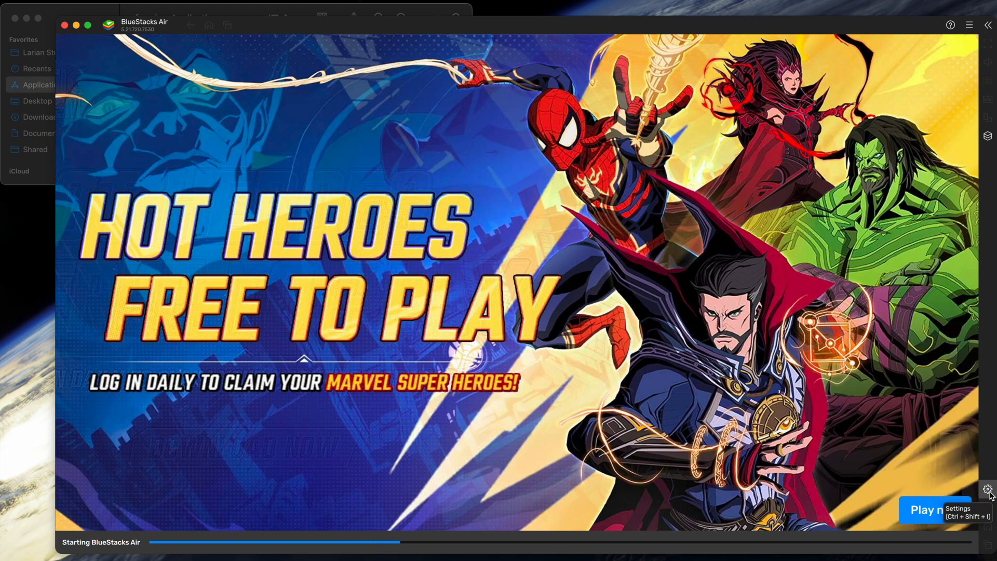
# - Set the display resolution to 1920 x 1080 and restart to apply it
pyautogui.click(989, 489)
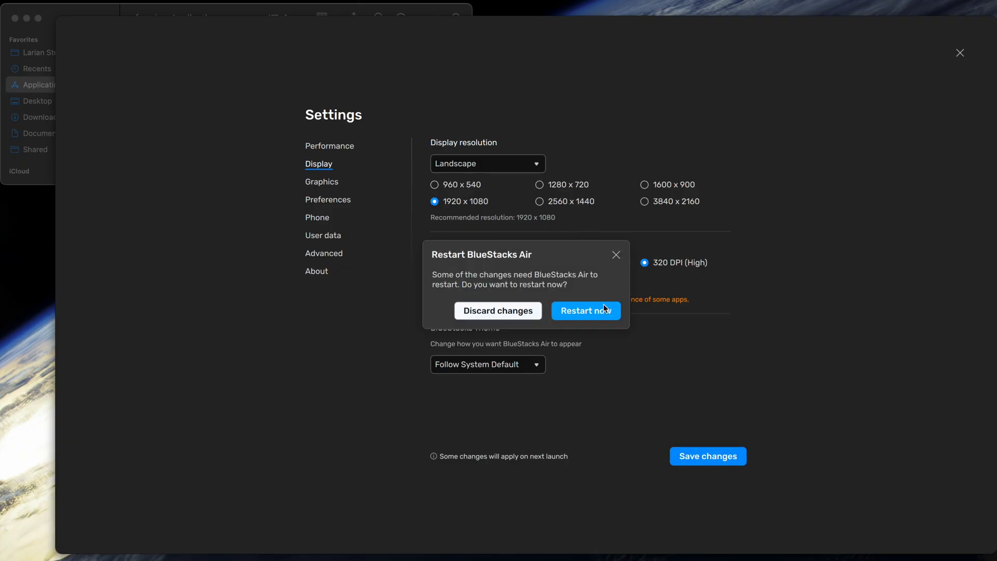
pyautogui.click(585, 310)
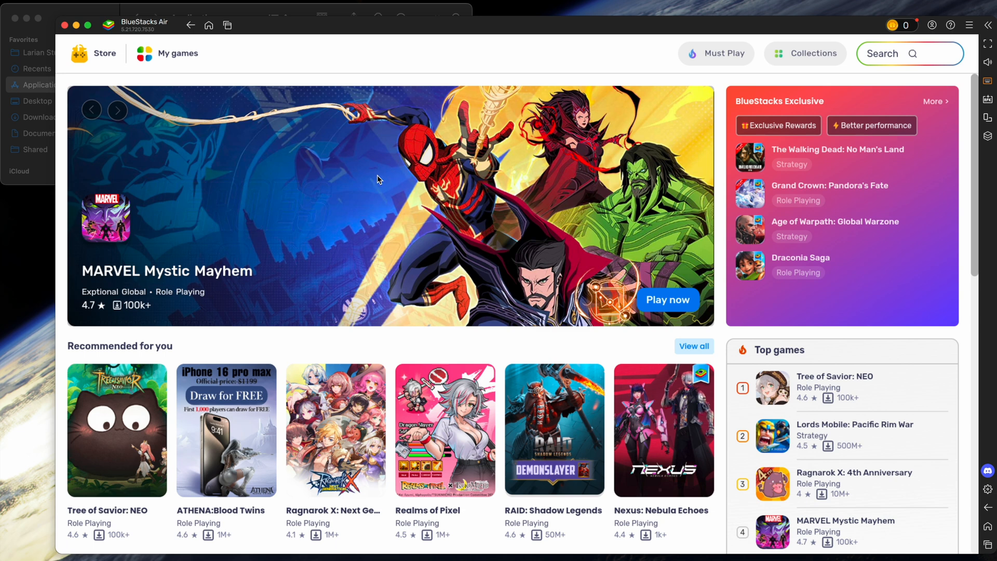
pyautogui.moveTo(209, 25)
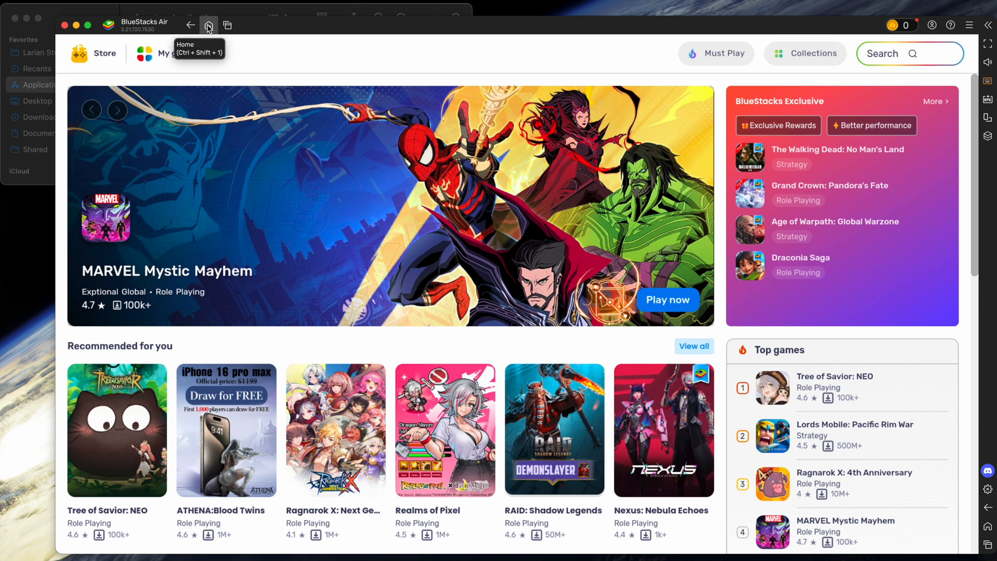
# - Install Persona5: The Phantom X via Google Play with sign-in, then return to the home screen
pyautogui.click(208, 24)
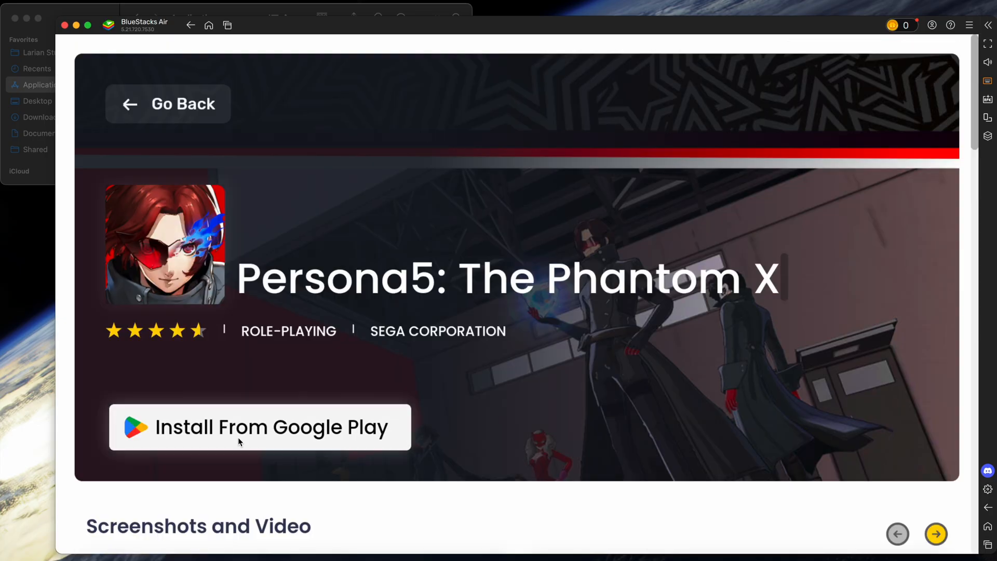
pyautogui.click(260, 427)
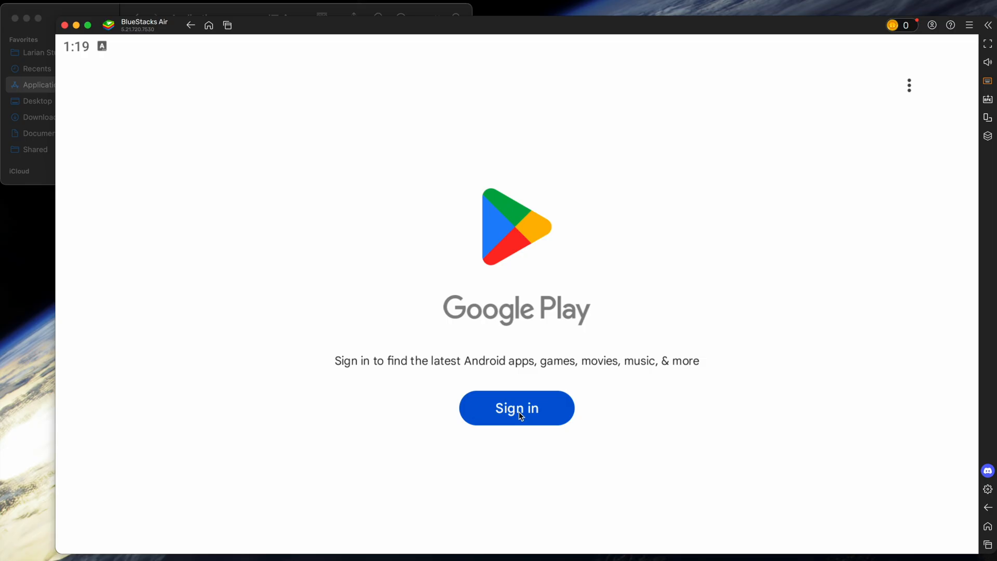
pyautogui.click(516, 407)
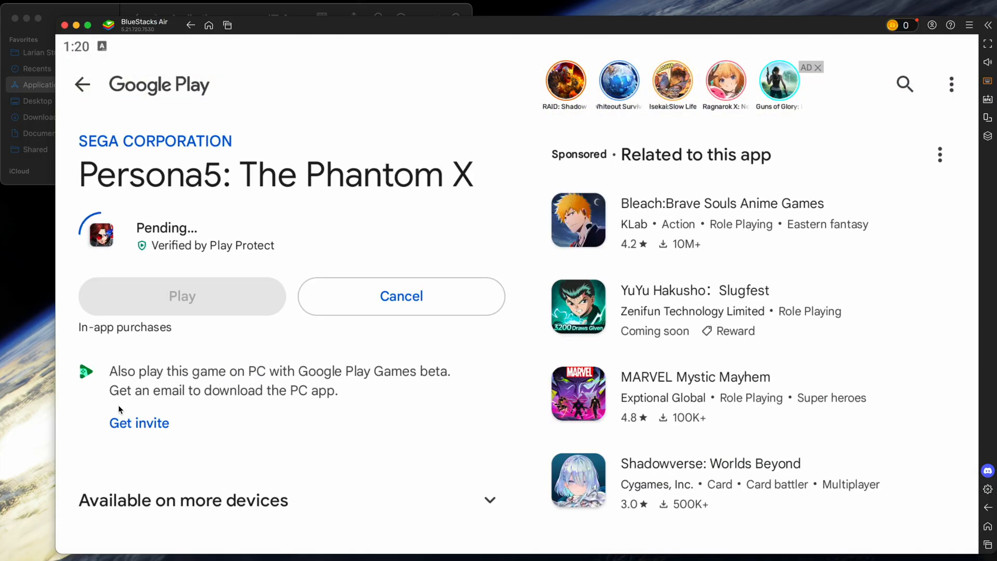
pyautogui.click(190, 25)
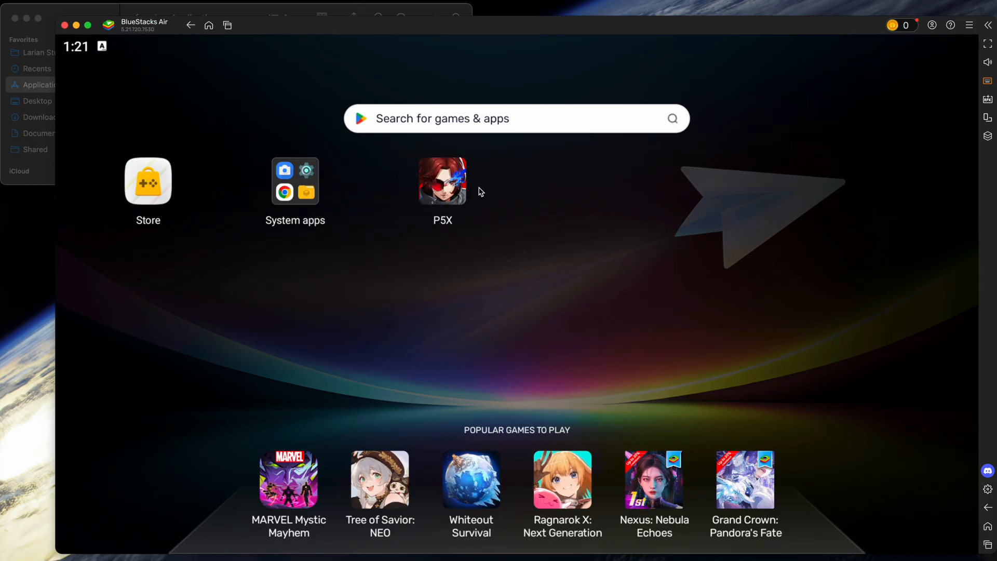
pyautogui.moveTo(453, 178)
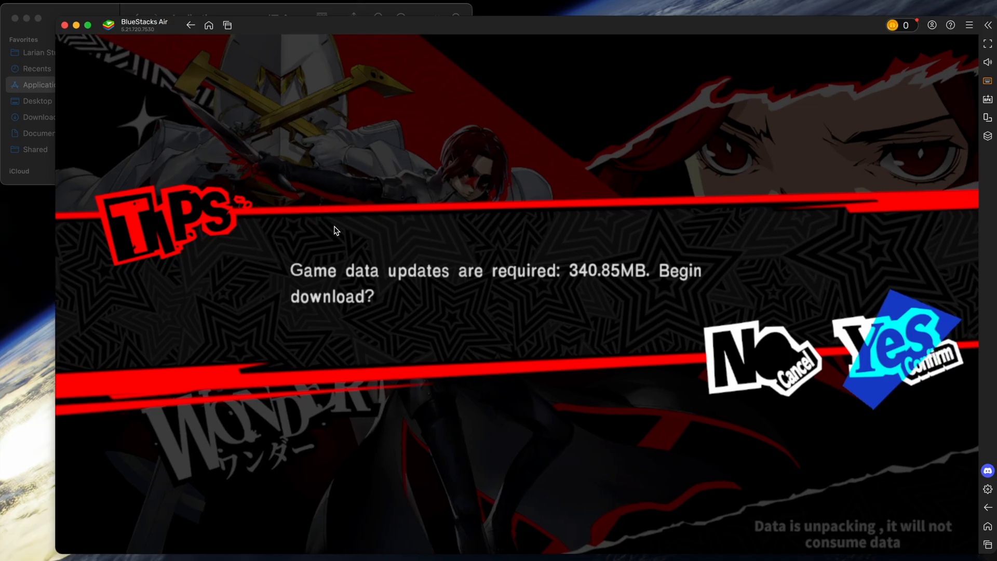
# - Accept the 340.85MB data update and the 6081.68MB game download in P5X
pyautogui.click(901, 356)
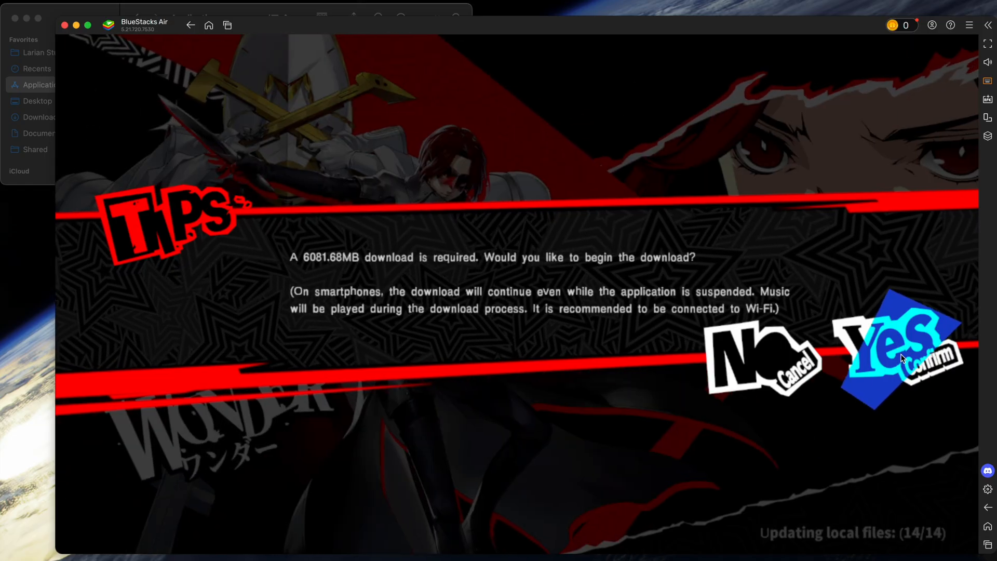
pyautogui.click(895, 356)
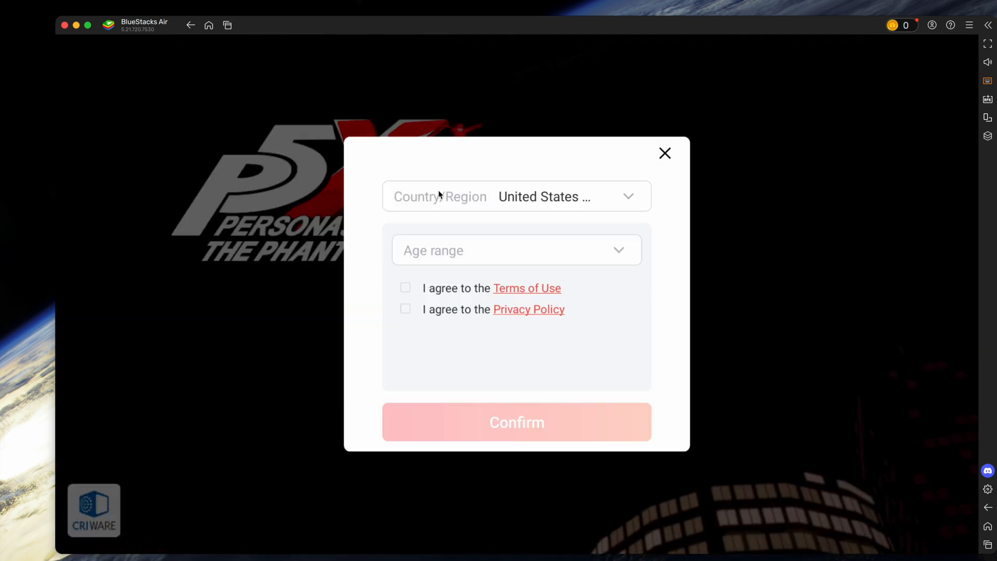
pyautogui.moveTo(405, 299)
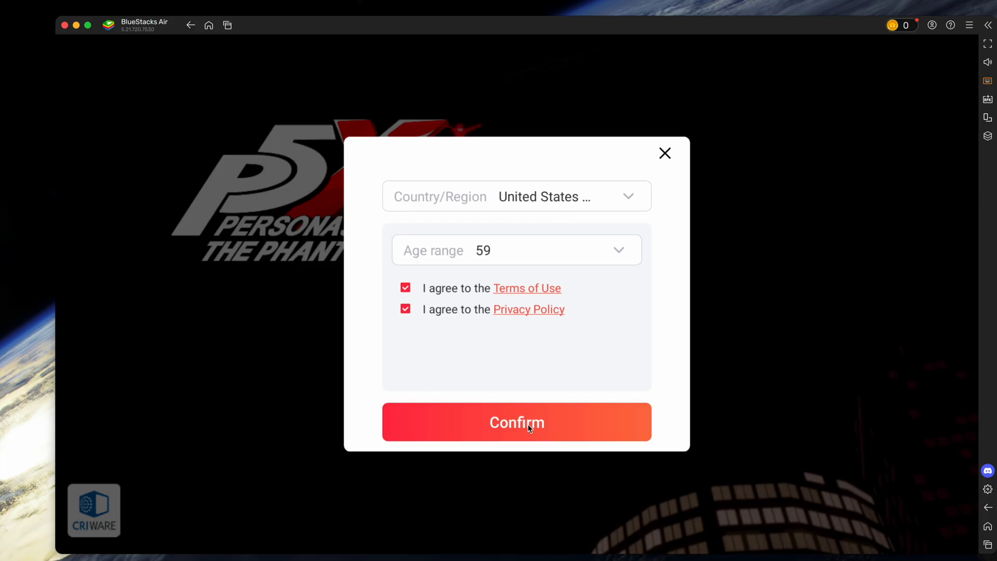
pyautogui.click(516, 421)
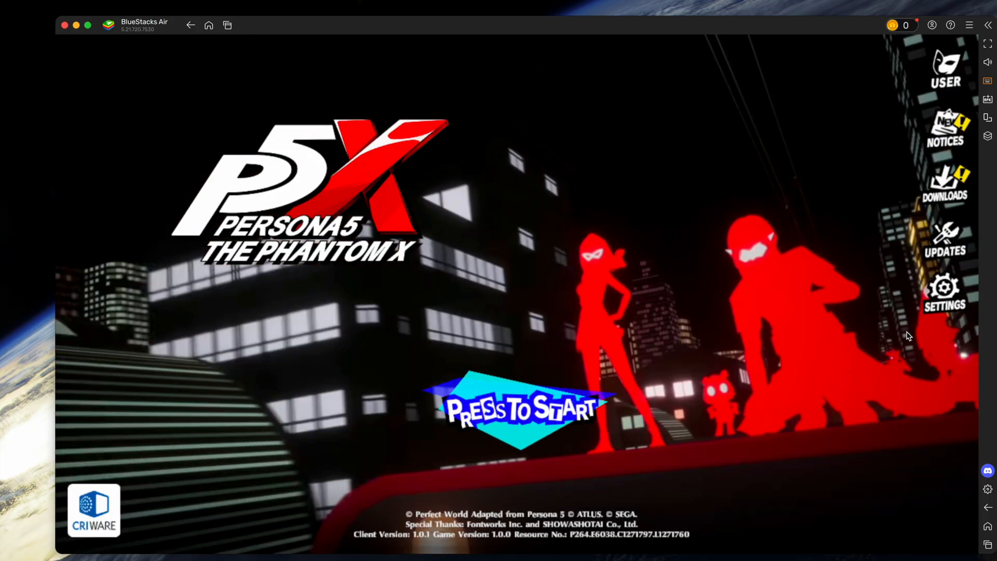
pyautogui.moveTo(734, 333)
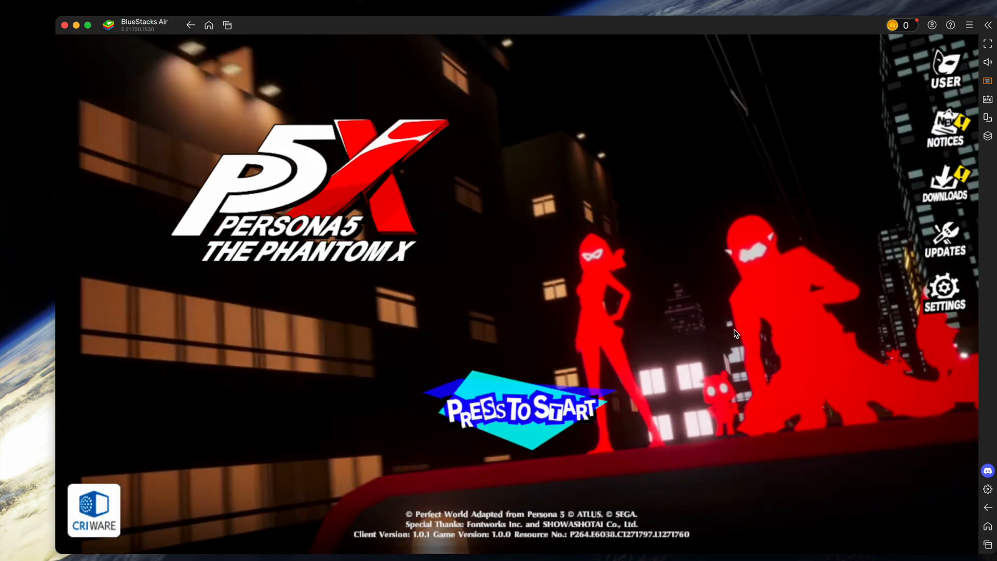
pyautogui.click(515, 408)
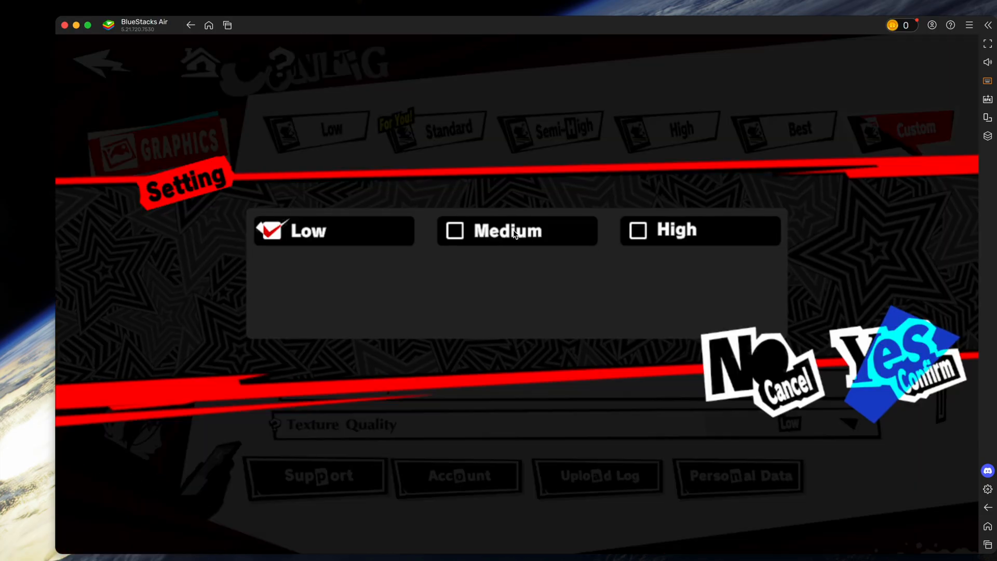
pyautogui.click(896, 366)
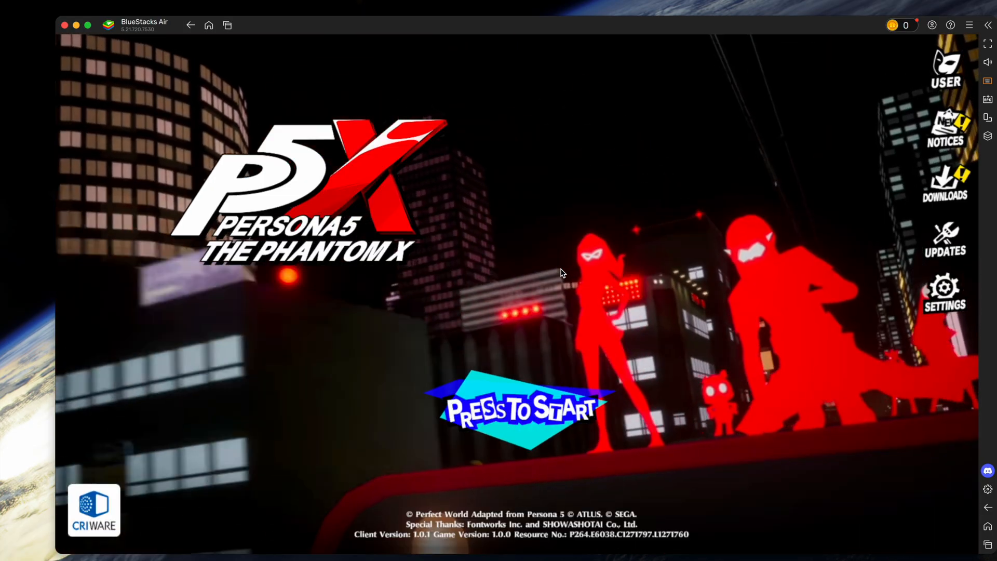
pyautogui.click(517, 408)
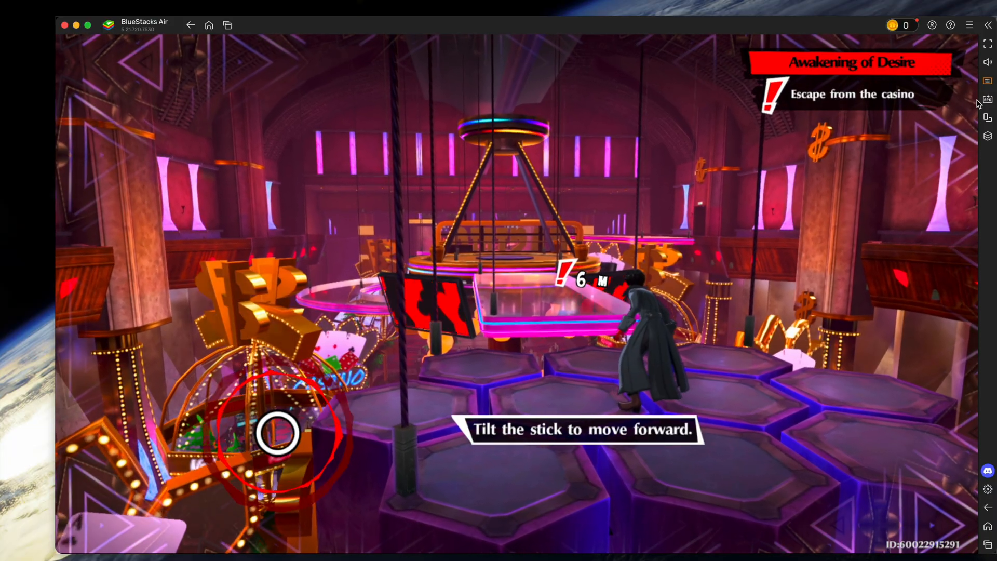
# - Bring up the keyboard controls editor and place a WASD D-pad over the movement stick
pyautogui.click(987, 81)
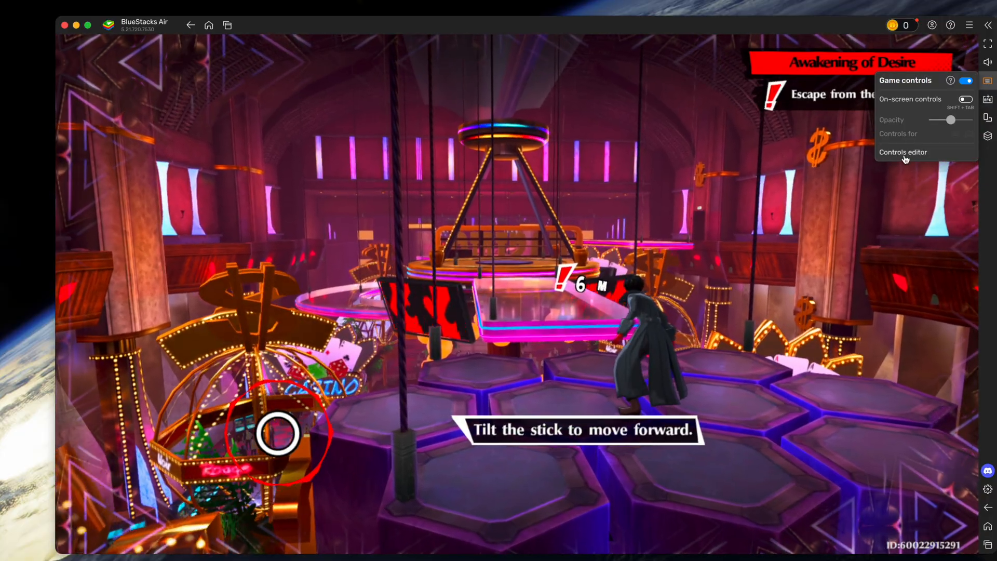
pyautogui.click(903, 151)
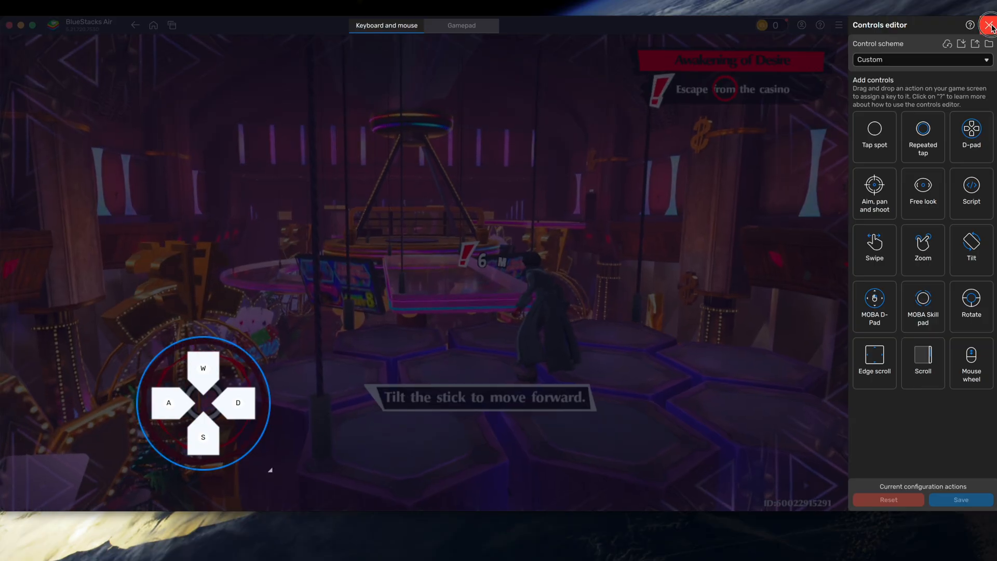
pyautogui.click(990, 25)
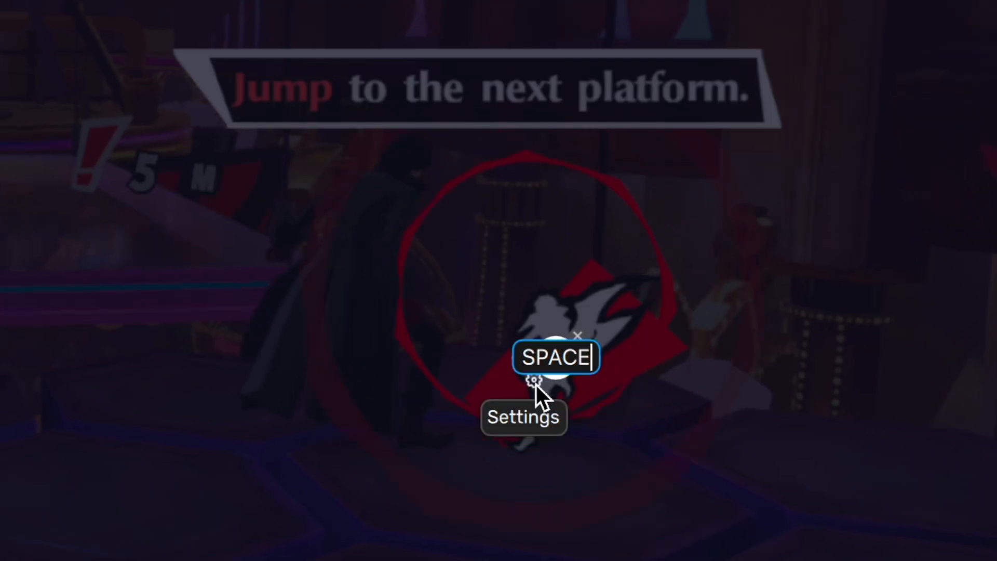
# - Bind the jump button's Tap key to SPACE and save the control layout
pyautogui.click(534, 380)
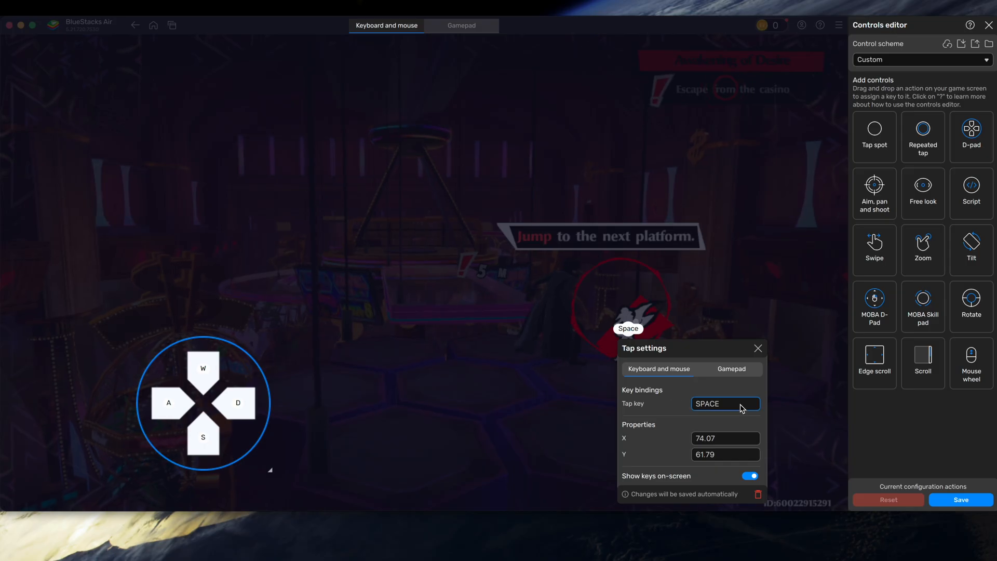
pyautogui.click(724, 402)
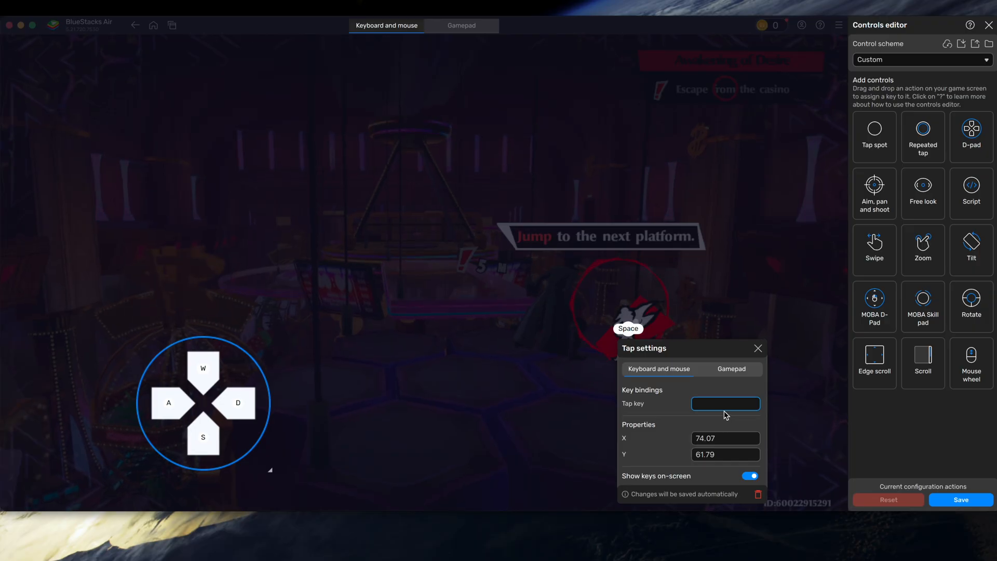
pyautogui.click(960, 499)
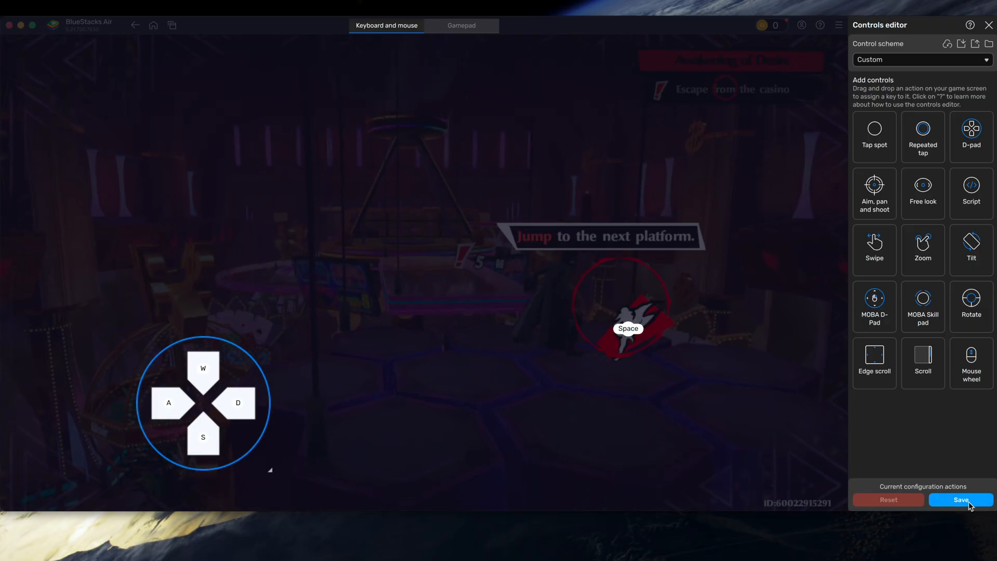
pyautogui.click(959, 499)
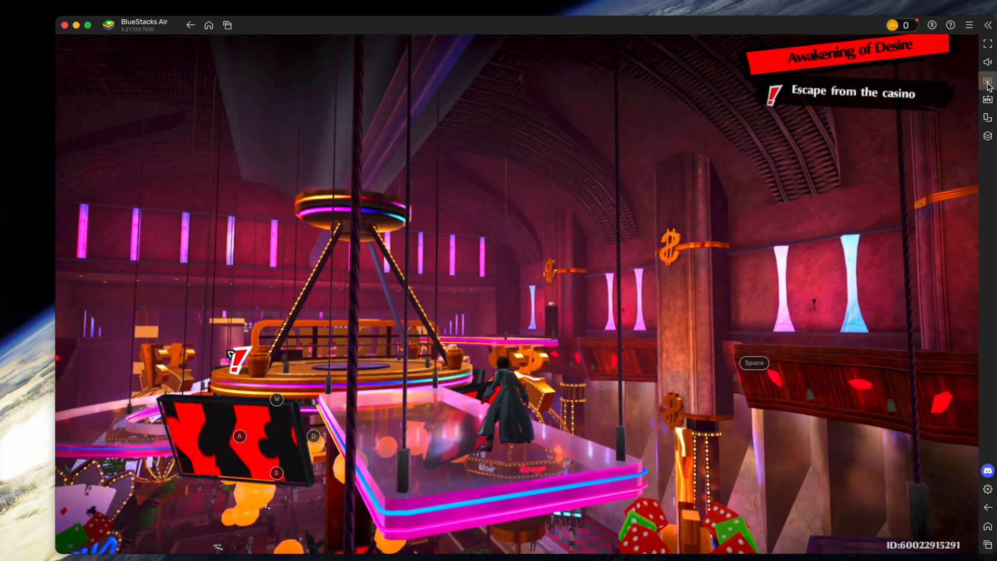
# - Reopen the game controls editor once the classroom scene is reached
pyautogui.click(987, 81)
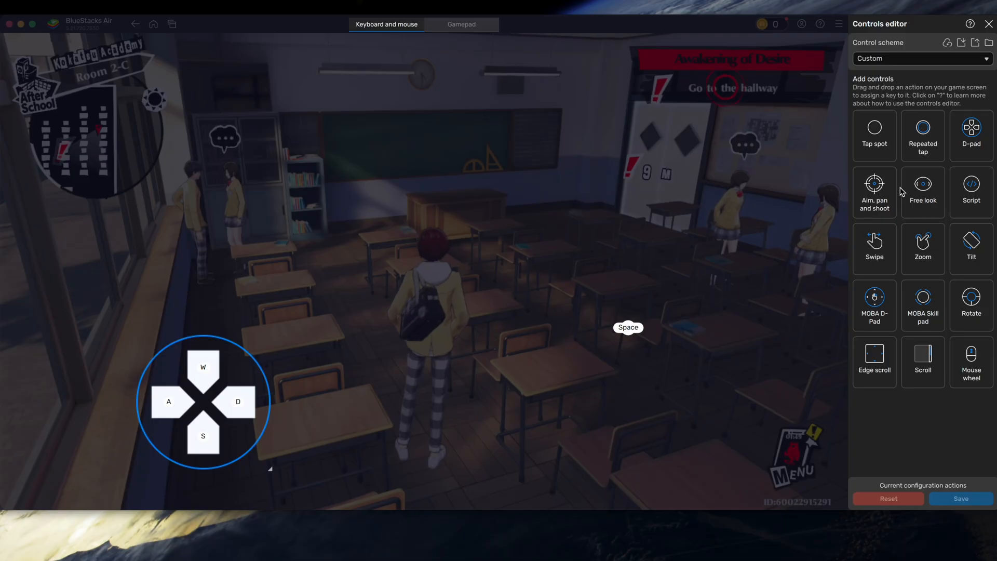
pyautogui.moveTo(874, 191)
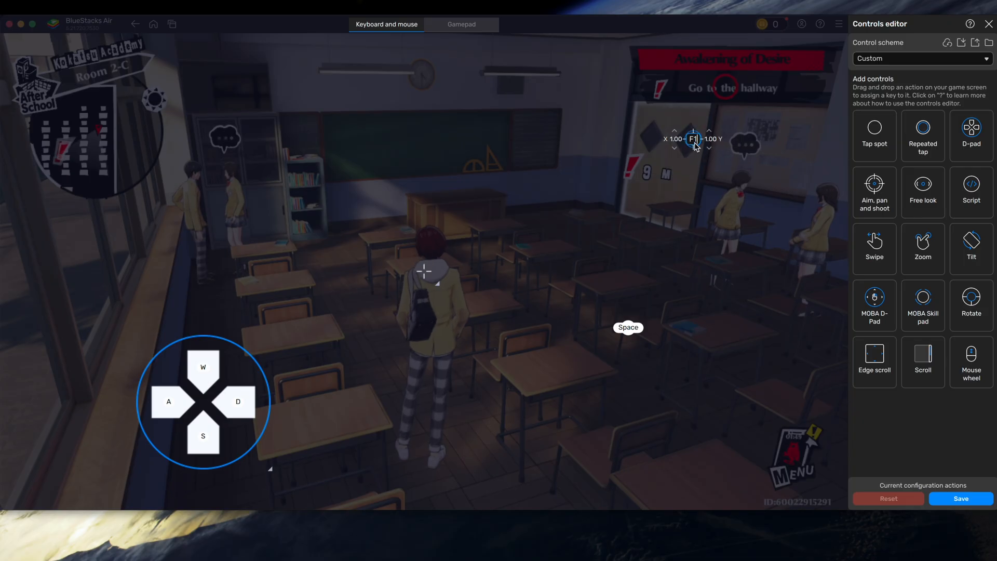
# - Set the aim-and-pan camera control's Start/Stop key to Right click and save the layout
pyautogui.click(693, 138)
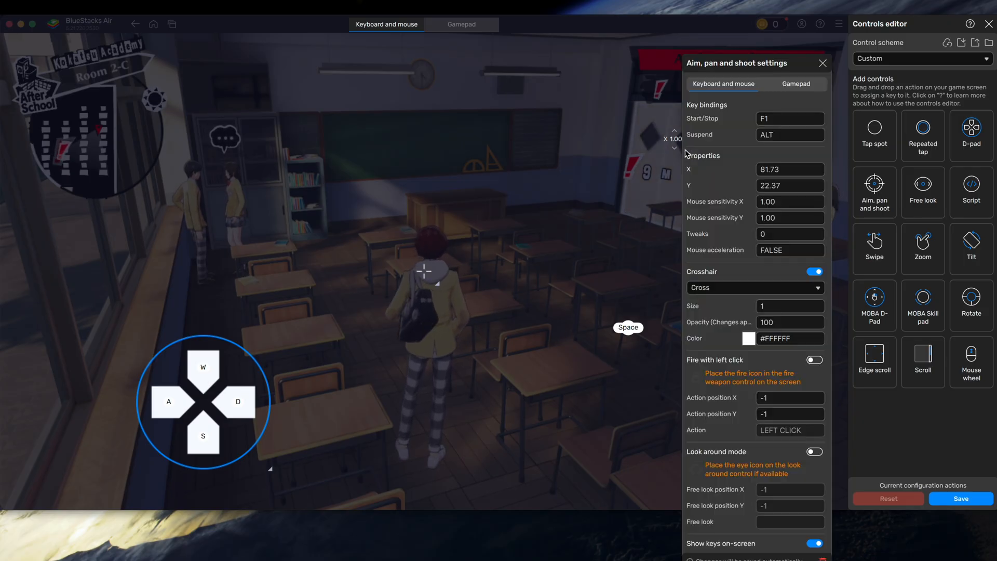
pyautogui.click(789, 118)
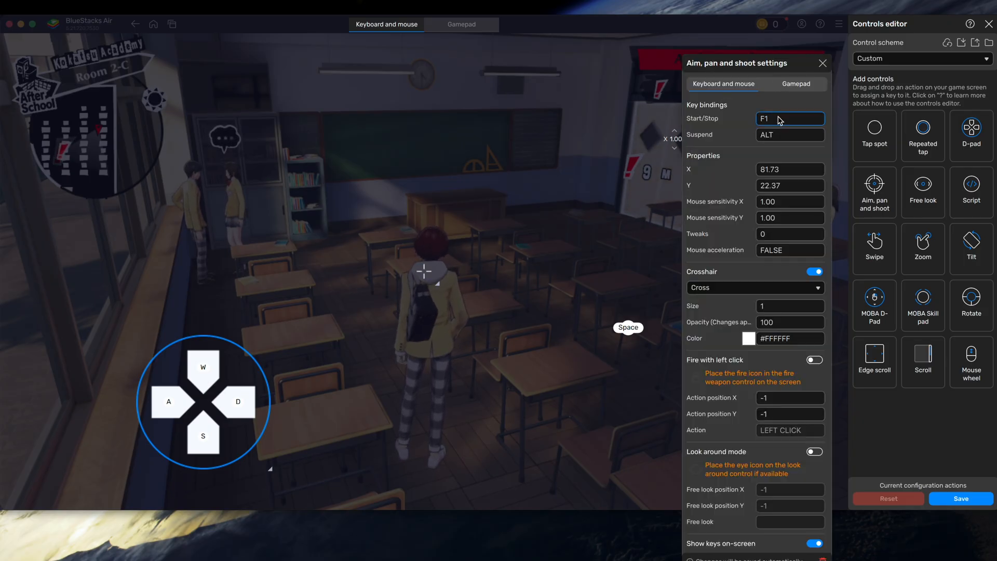
pyautogui.click(960, 497)
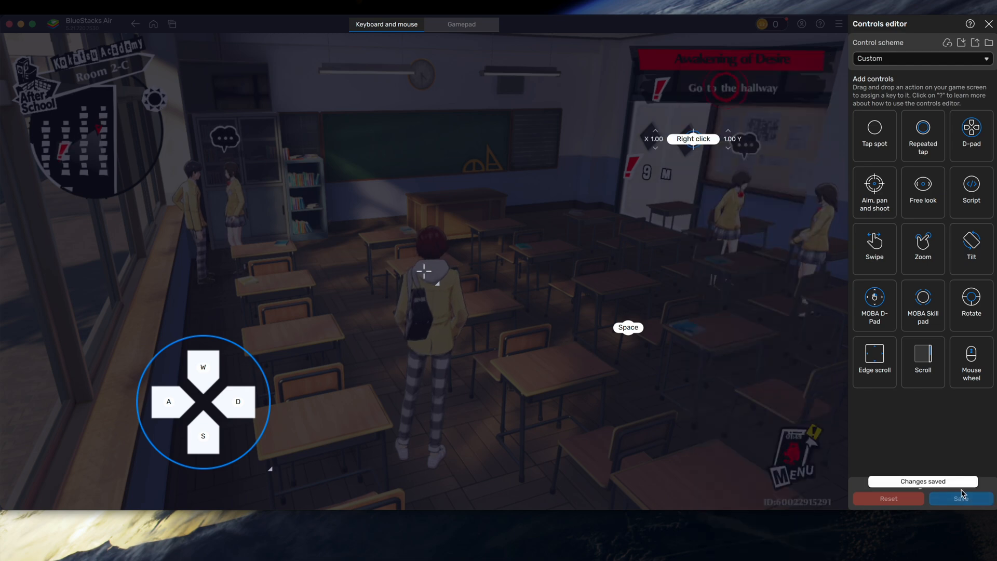
pyautogui.click(988, 24)
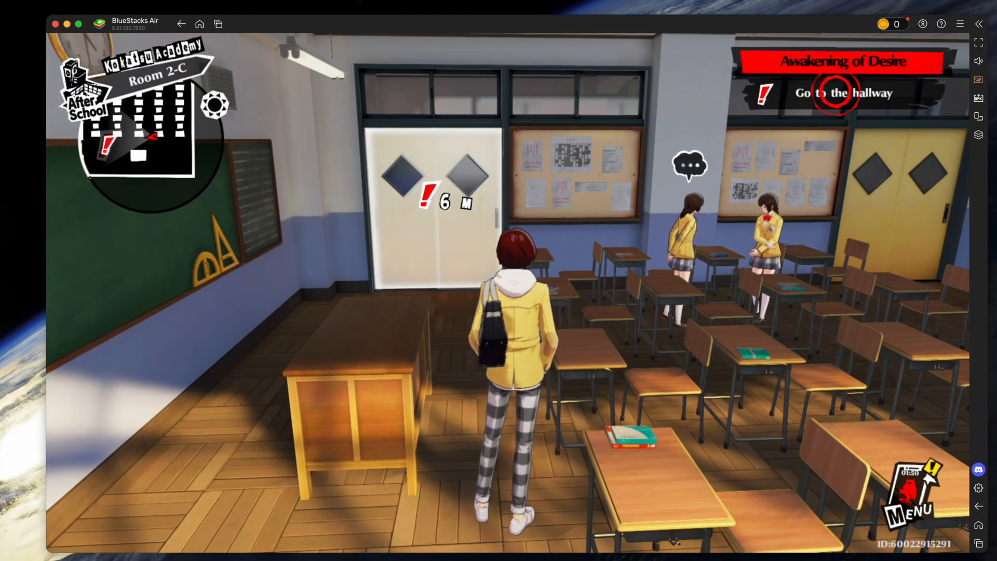
pyautogui.moveTo(980, 76)
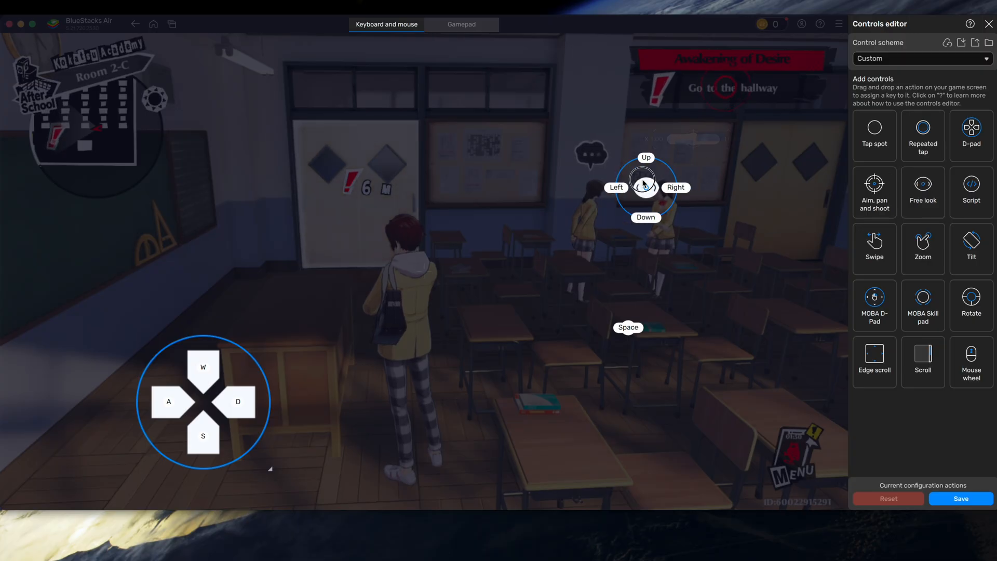
# - Place a mouse Free look control, bind its key to Right click, save and return to the game
pyautogui.click(644, 188)
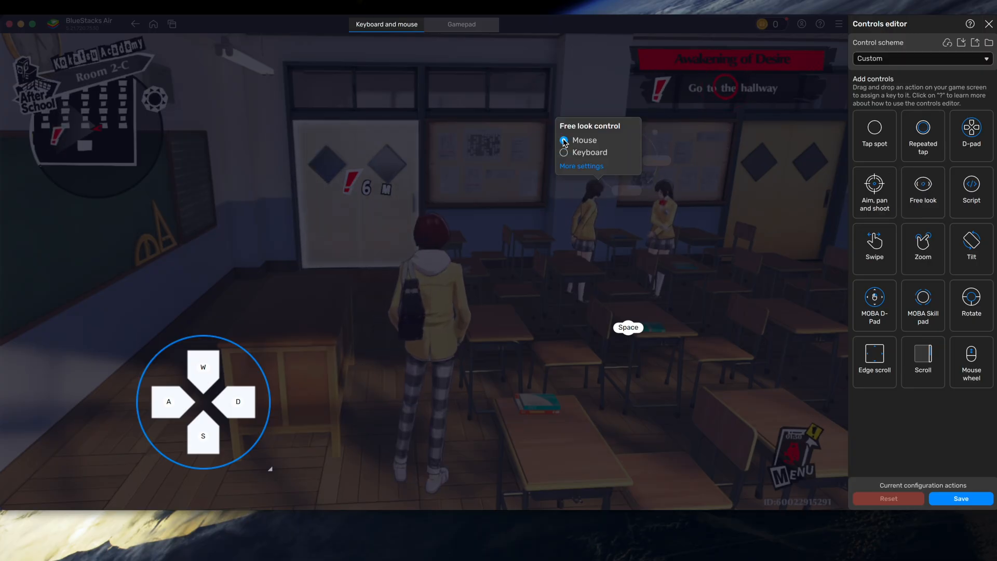
pyautogui.click(581, 166)
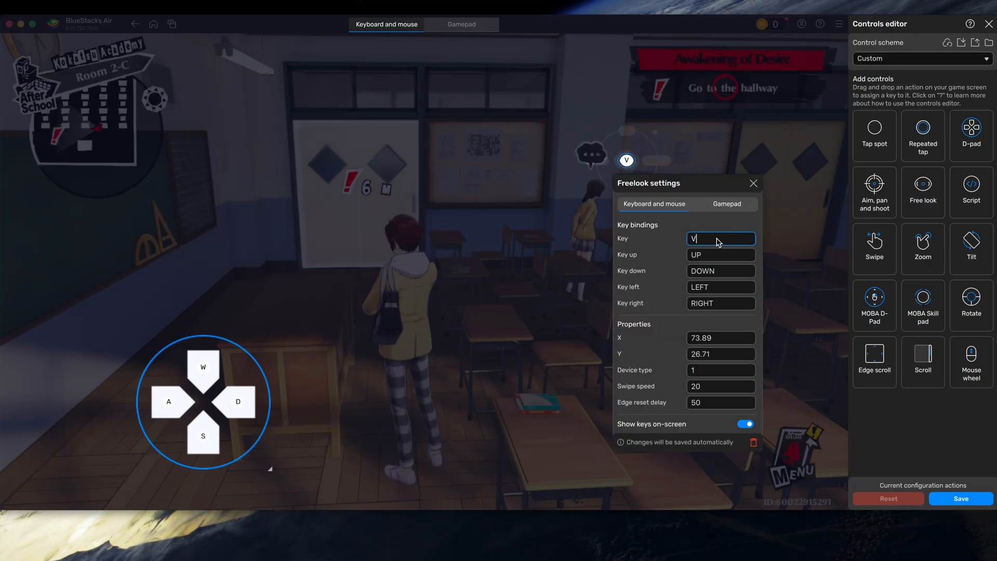
pyautogui.click(753, 182)
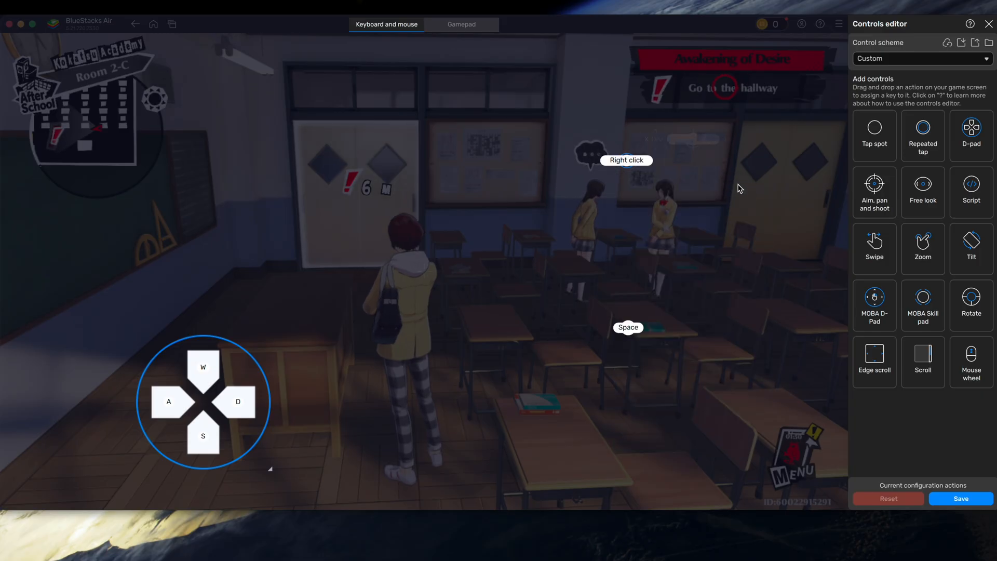
pyautogui.click(960, 498)
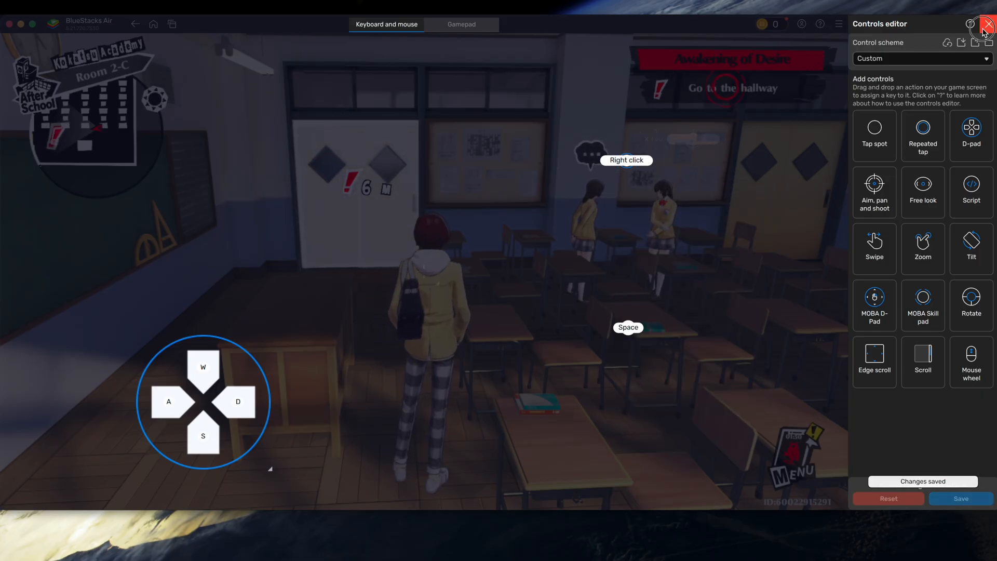
pyautogui.click(986, 23)
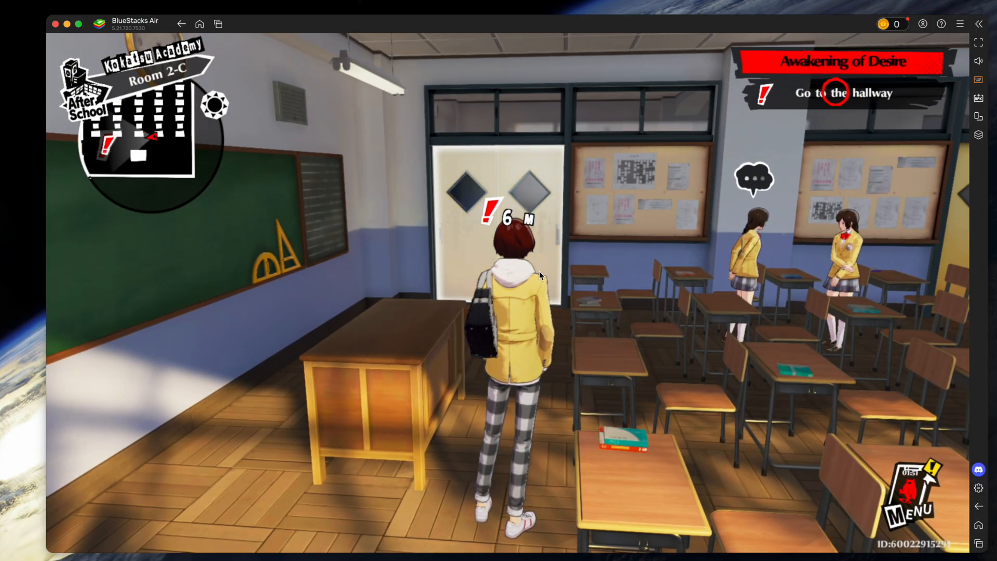
pyautogui.moveTo(978, 81)
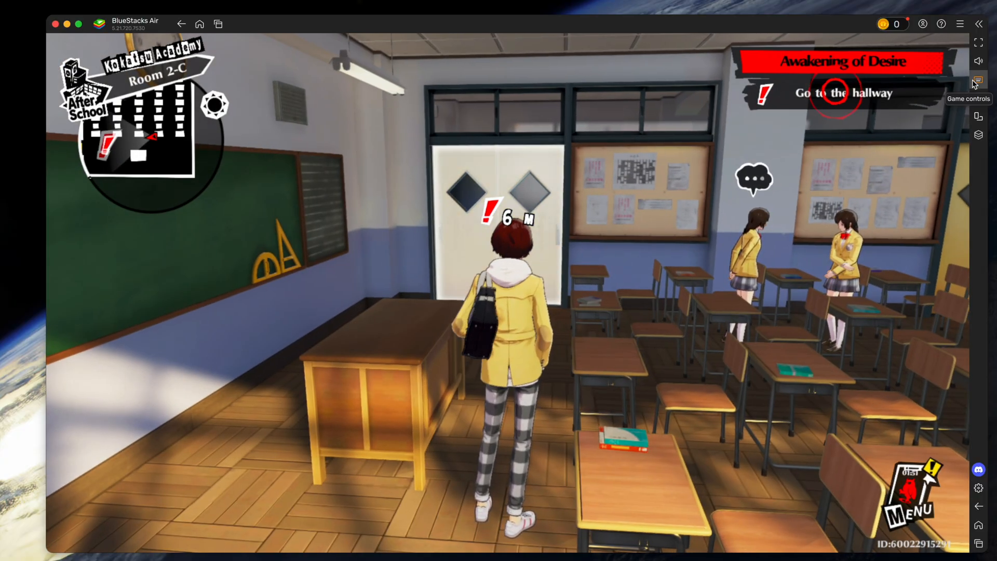
# - Reopen the controls editor from the Game controls menu to review the saved mappings
pyautogui.click(978, 80)
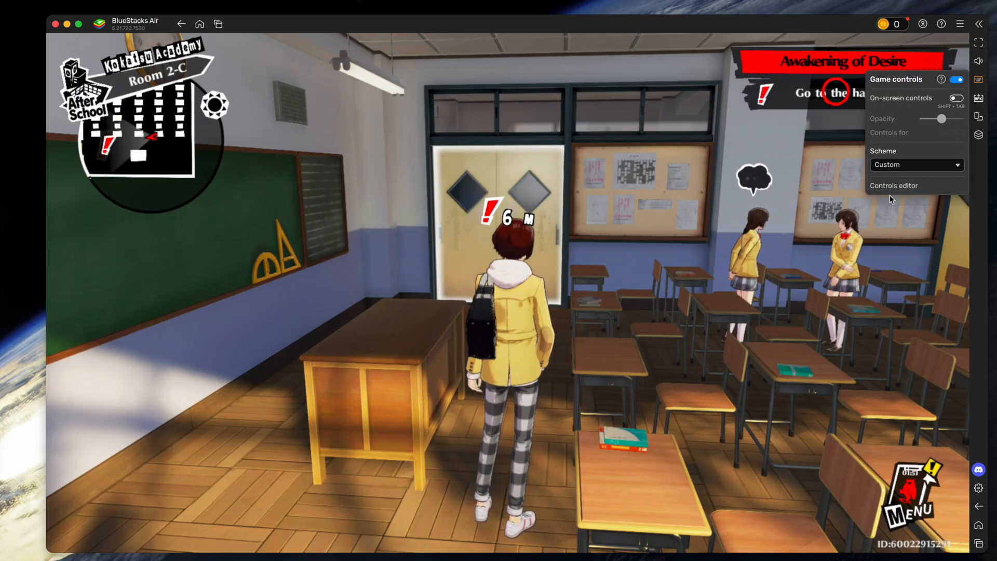
pyautogui.click(894, 184)
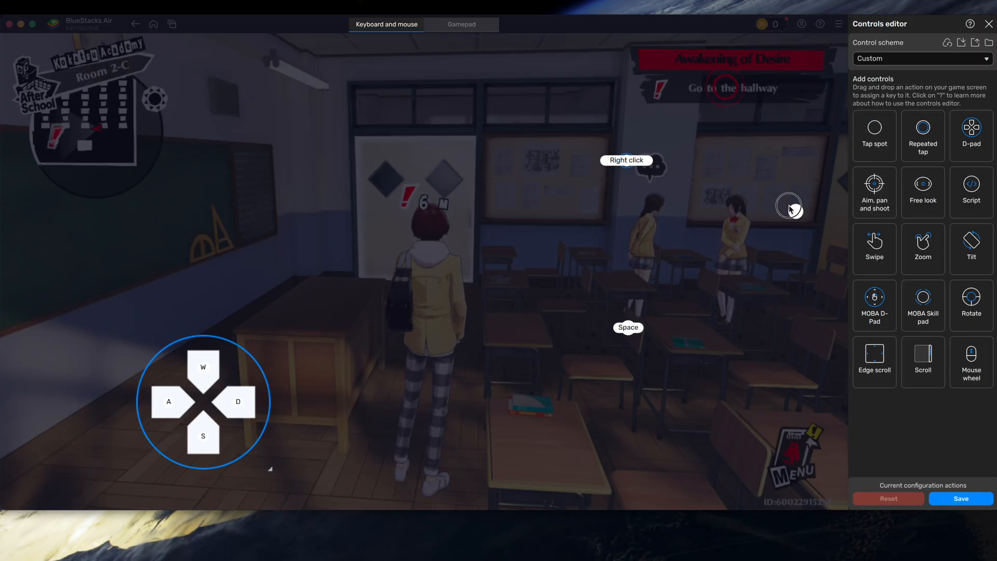